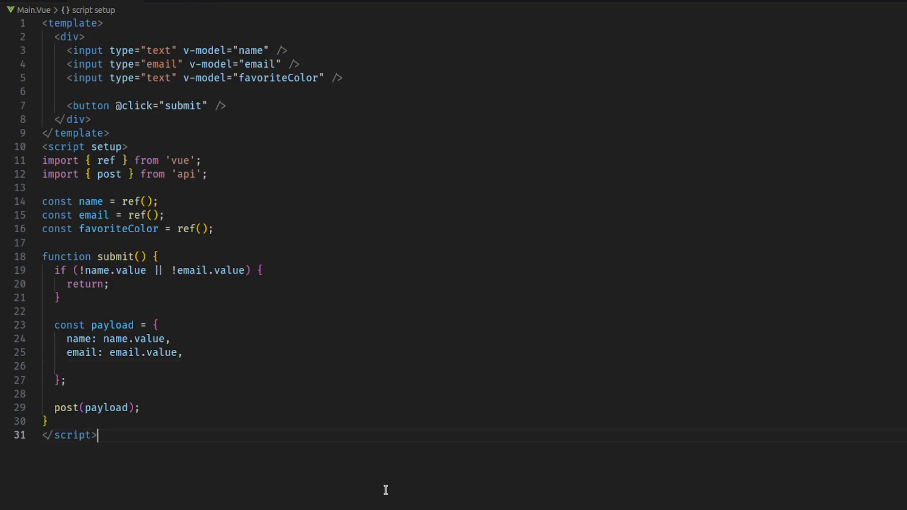
pyautogui.moveTo(322, 487)
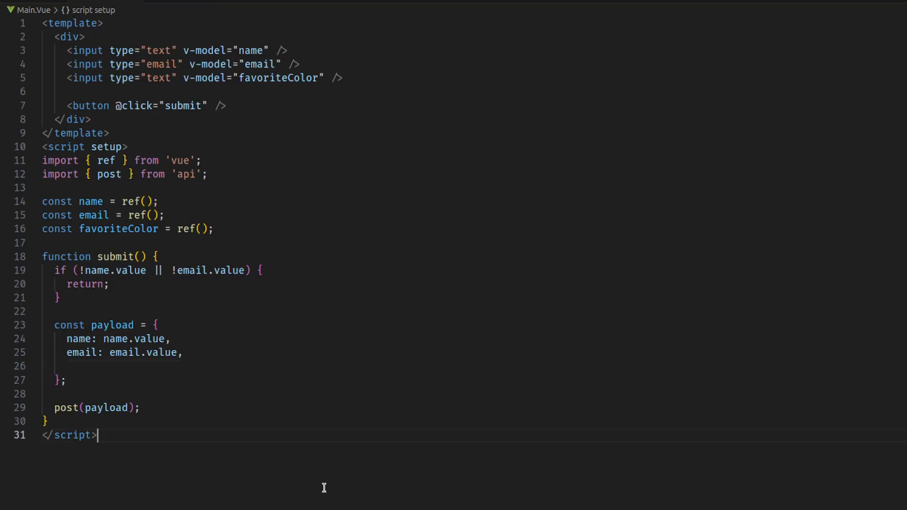
pyautogui.moveTo(226, 134)
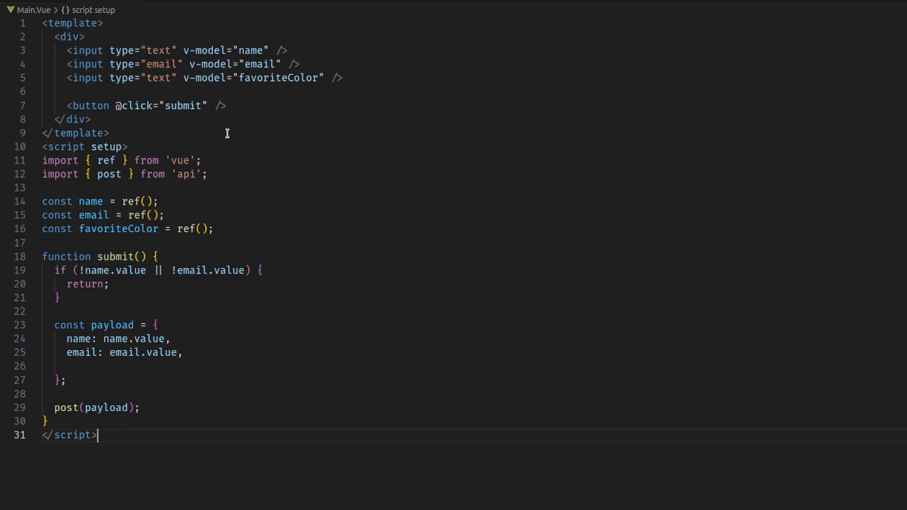
pyautogui.moveTo(438, 260)
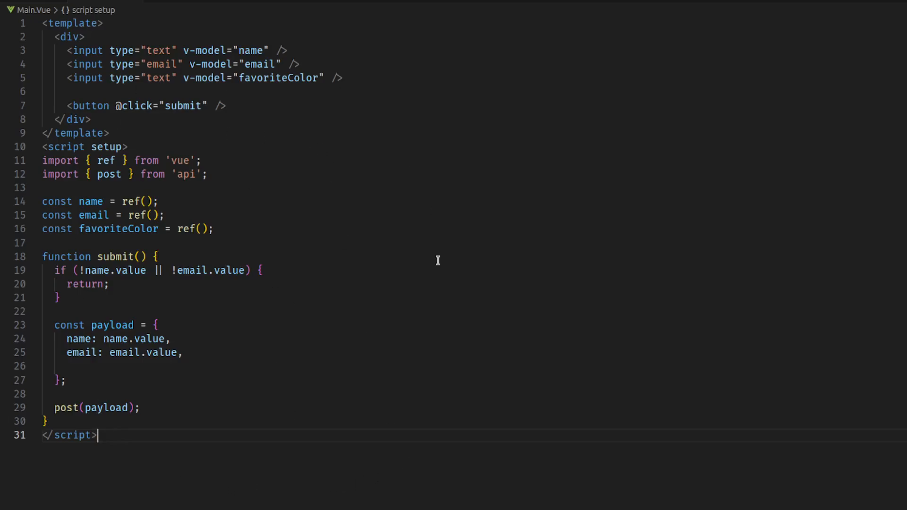
pyautogui.moveTo(226, 419)
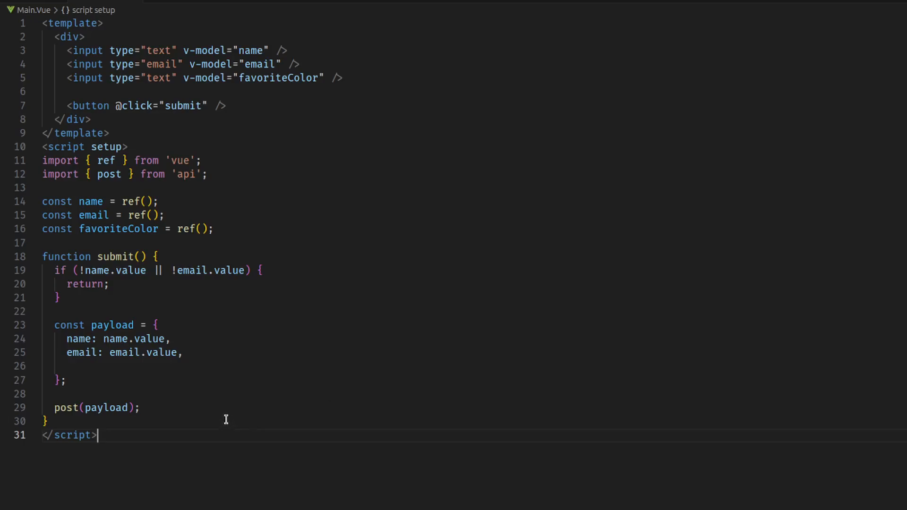
pyautogui.moveTo(213, 427)
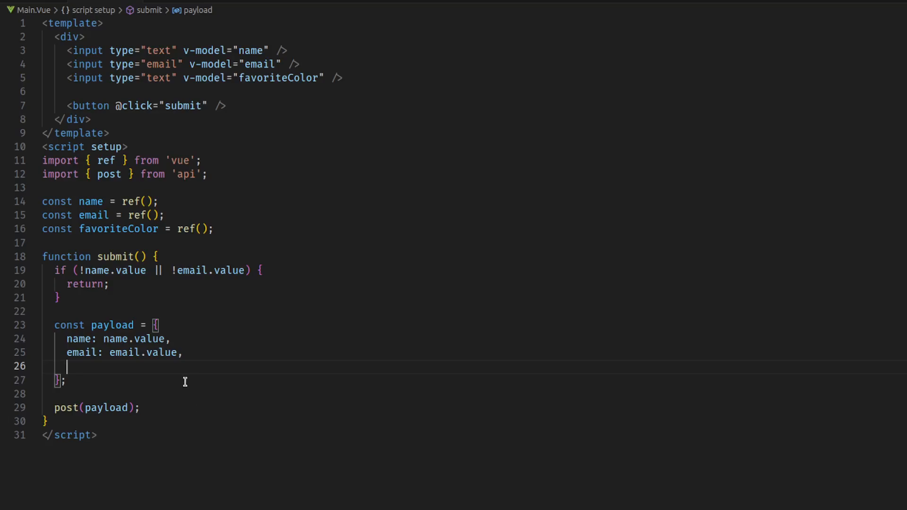
pyautogui.moveTo(139, 350)
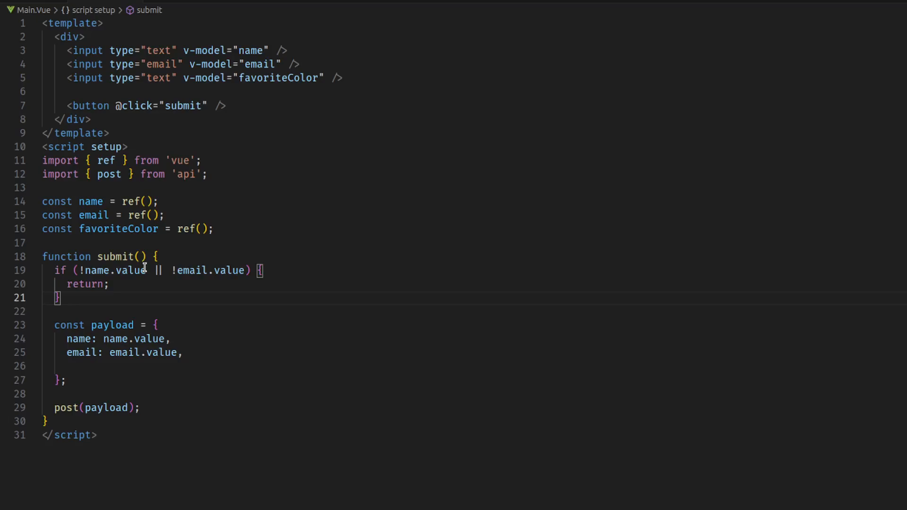
pyautogui.moveTo(180, 250)
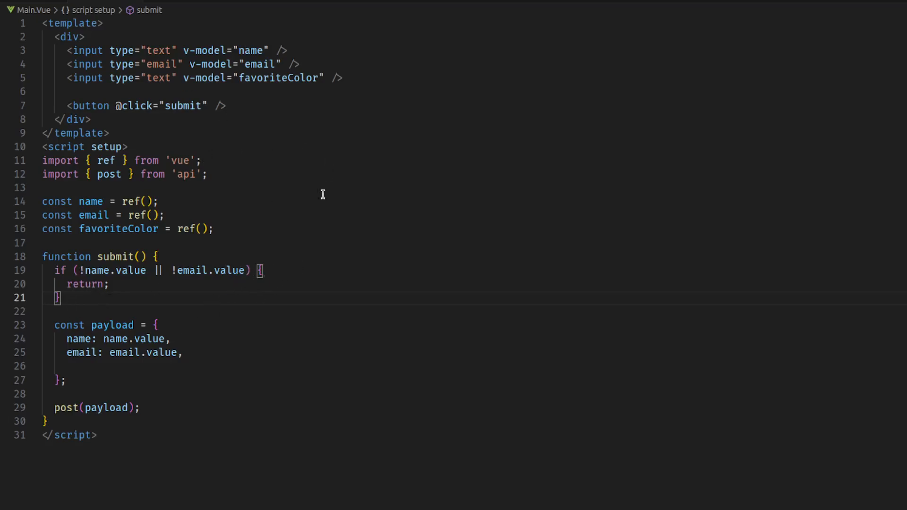
pyautogui.moveTo(80, 270)
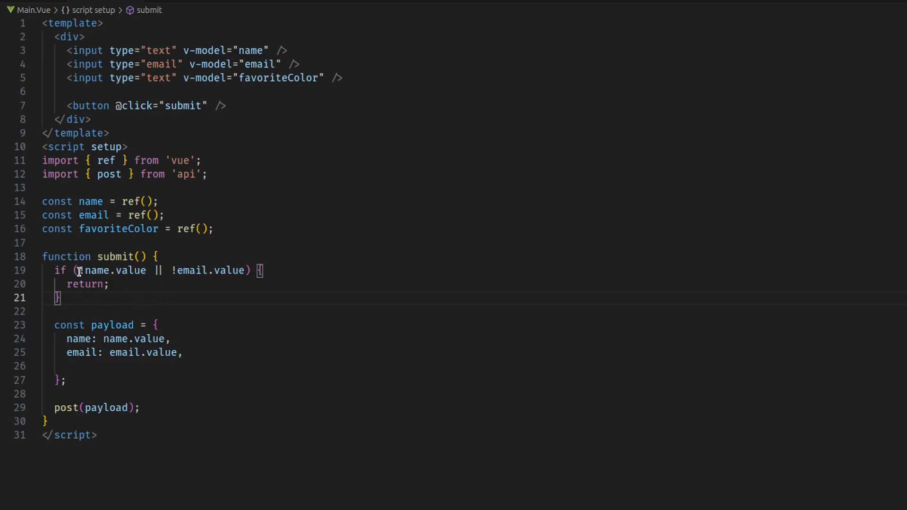
# Remove the stray !" characters from submit and bring up Firefox's developer console.
pyautogui.write('!"')
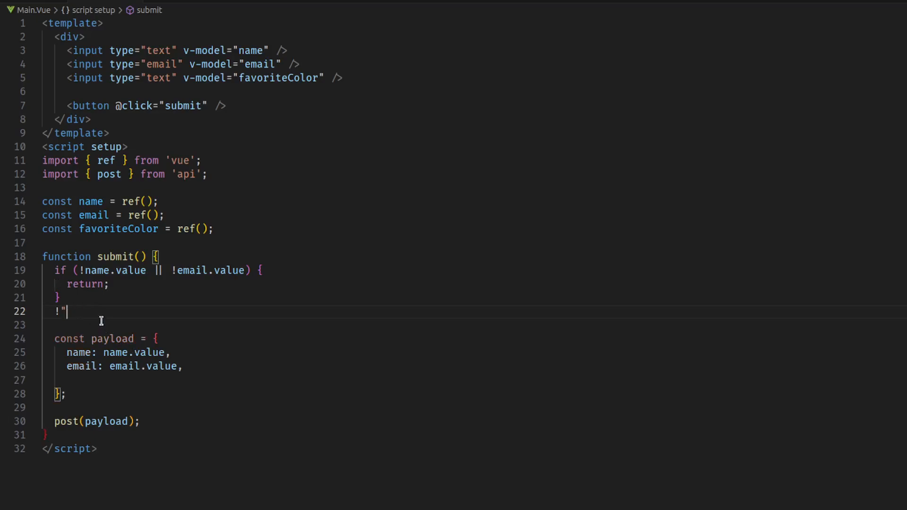
pyautogui.press('Backspace')
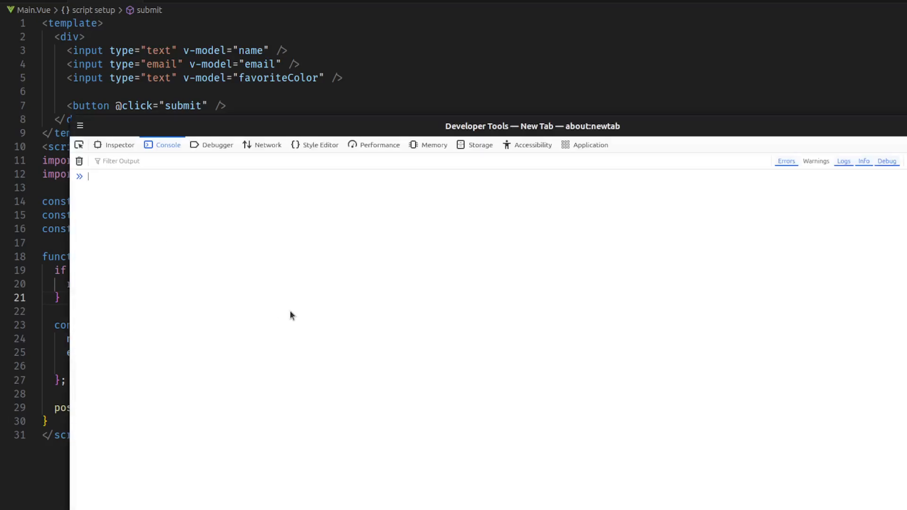
pyautogui.write('!""')
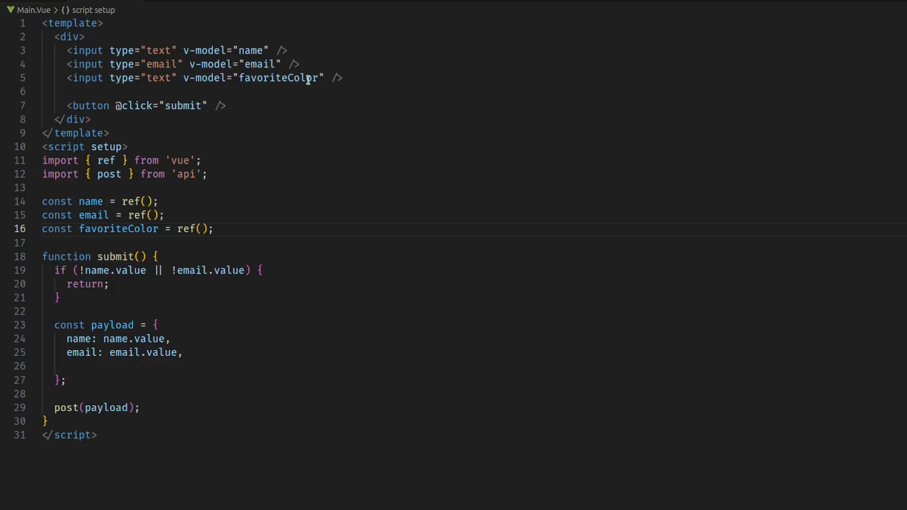
pyautogui.moveTo(169, 307)
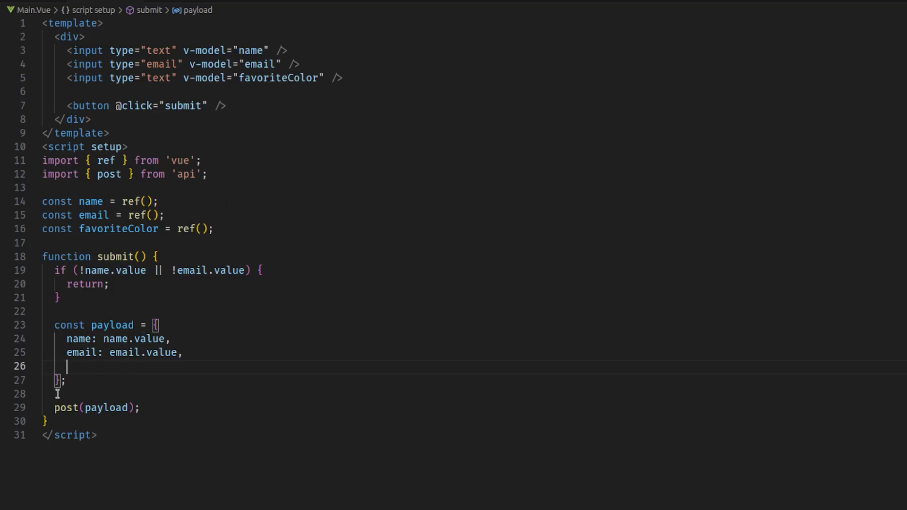
# Replace the blank payload line with an if (favoriteColor.value) block setting payload.favoriteColor.
pyautogui.click(97, 365)
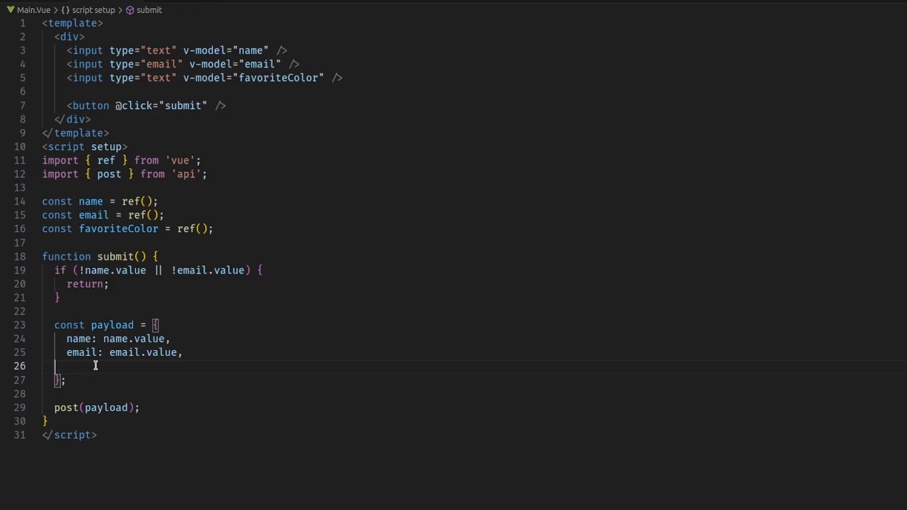
pyautogui.press('Backspace')
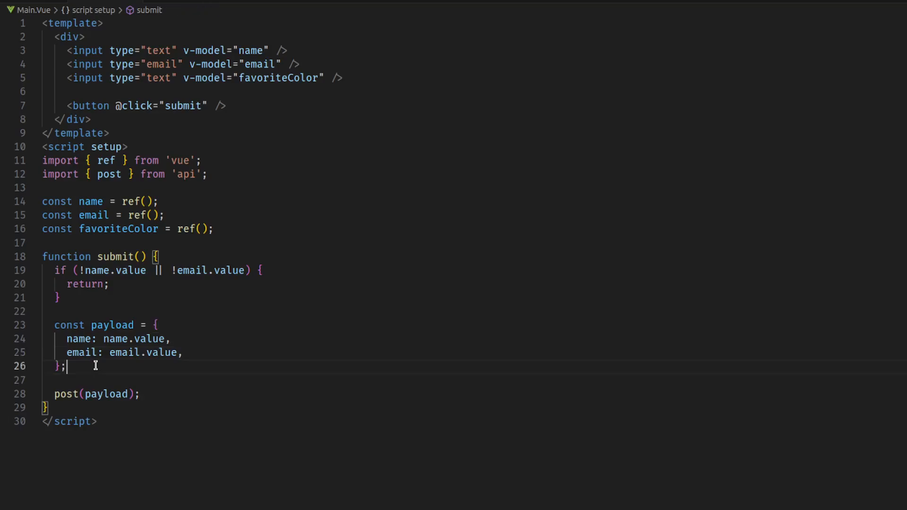
pyautogui.write('if (')
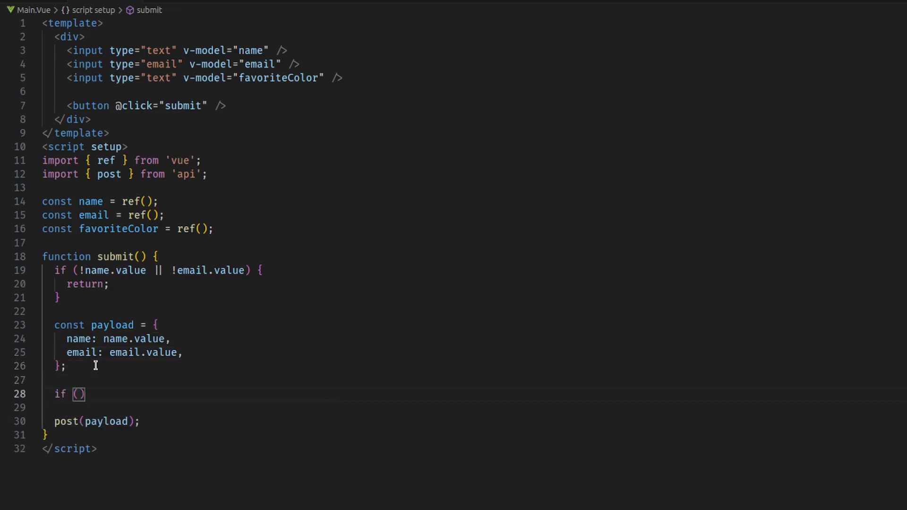
pyautogui.write('favoriteColor.value')
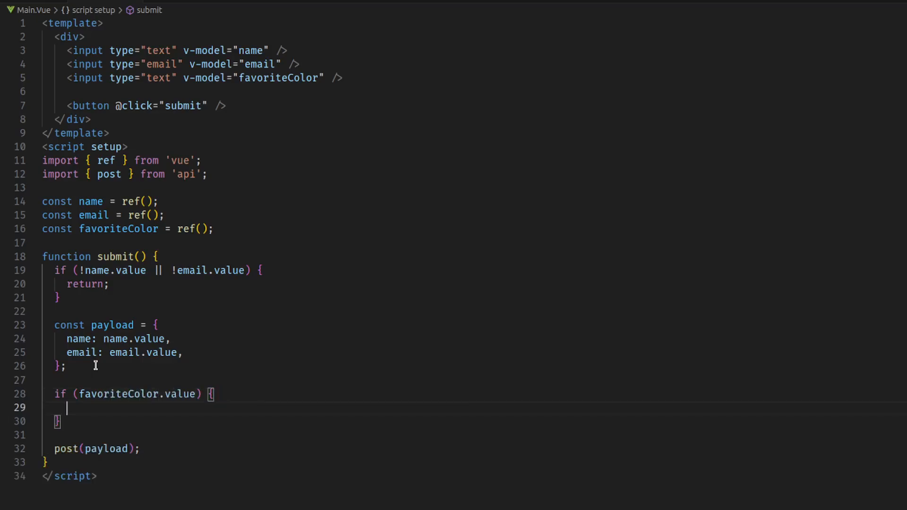
pyautogui.write('pya')
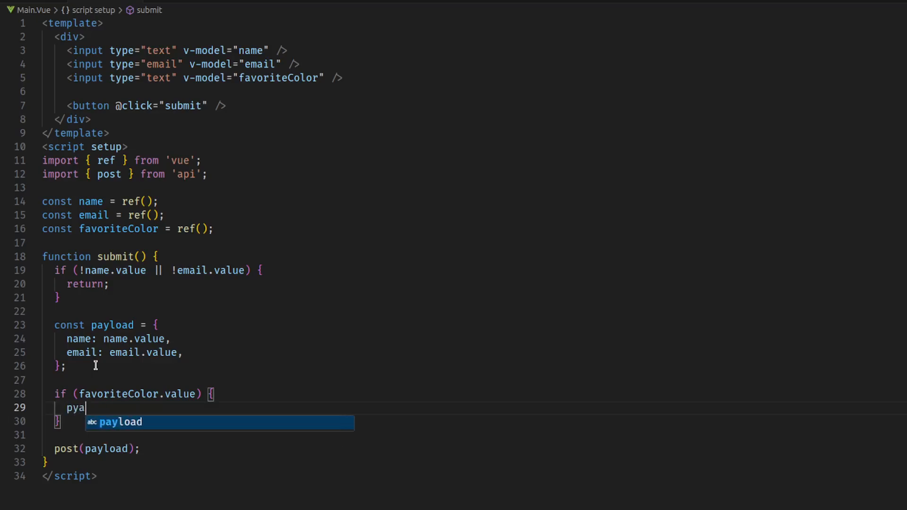
pyautogui.write('payload.')
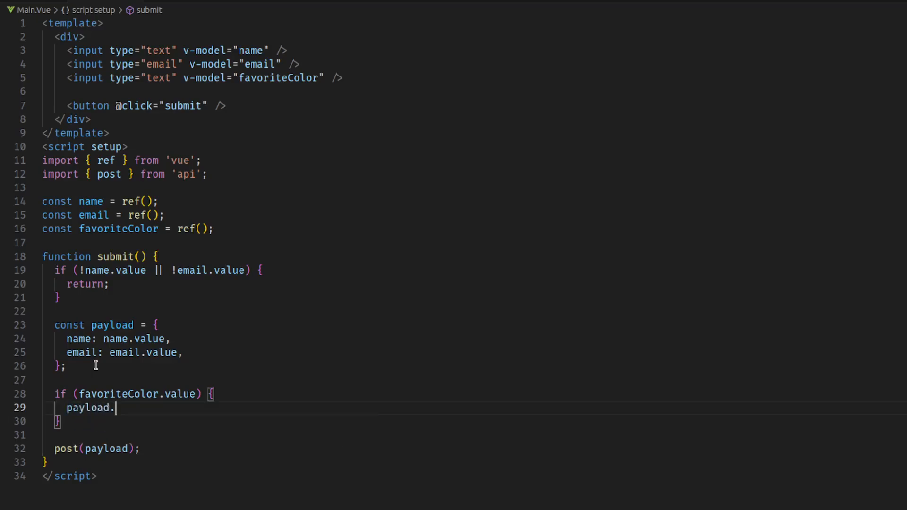
pyautogui.write('favoriteColor = favoriteColor')
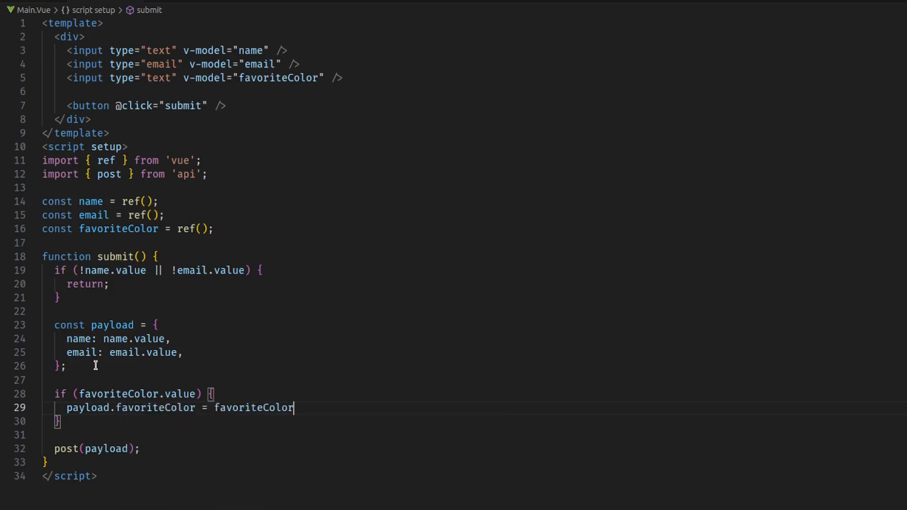
pyautogui.write('.value;')
pyautogui.write('//')
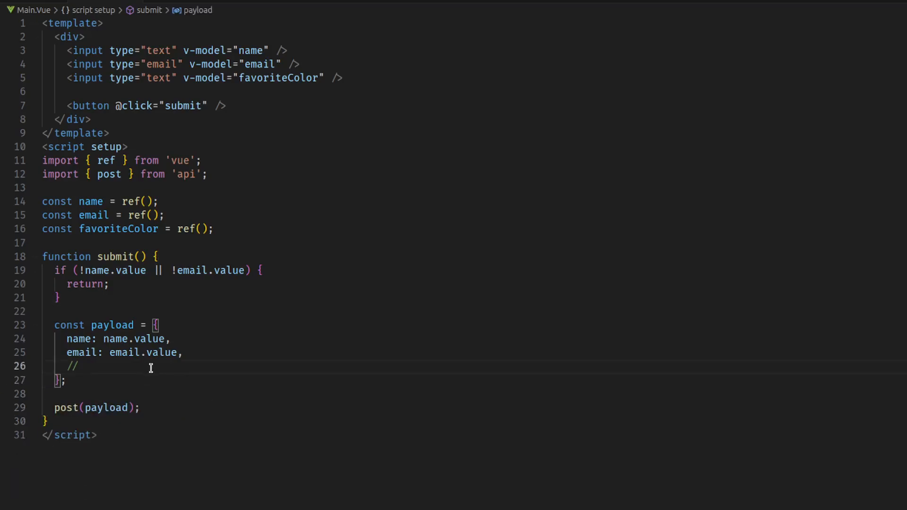
# Type a ...(favoriteColor.value ? { favoriteColor: favoriteColor.value }) spread and a direct favoriteColor entry.
pyautogui.write('...{}')
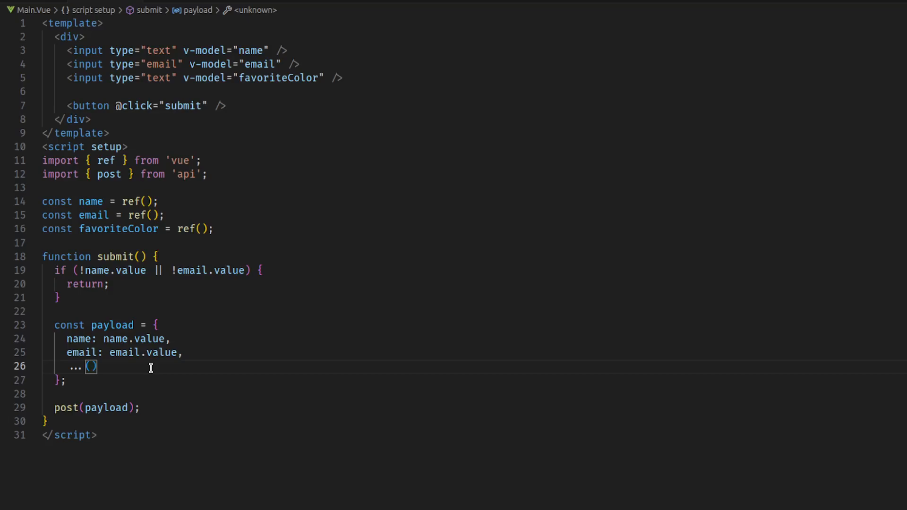
pyautogui.write('favoriteColor.value ?')
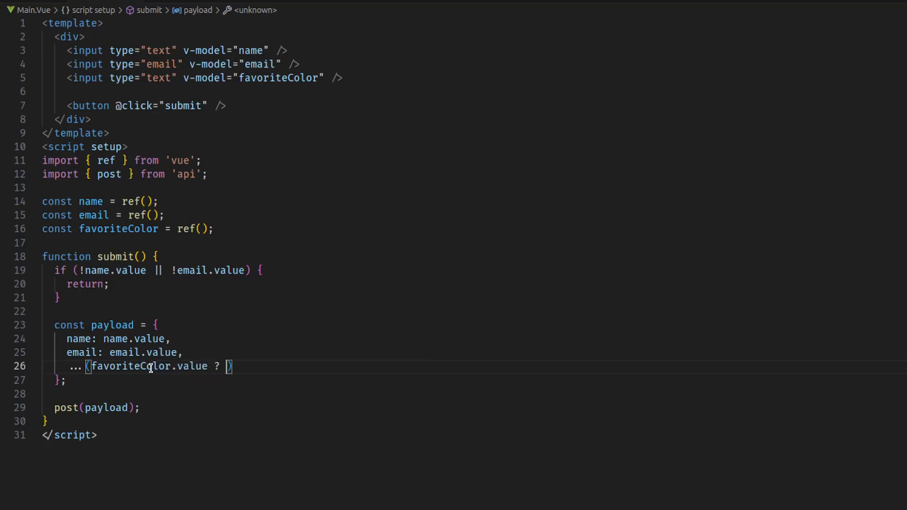
pyautogui.write('{}')
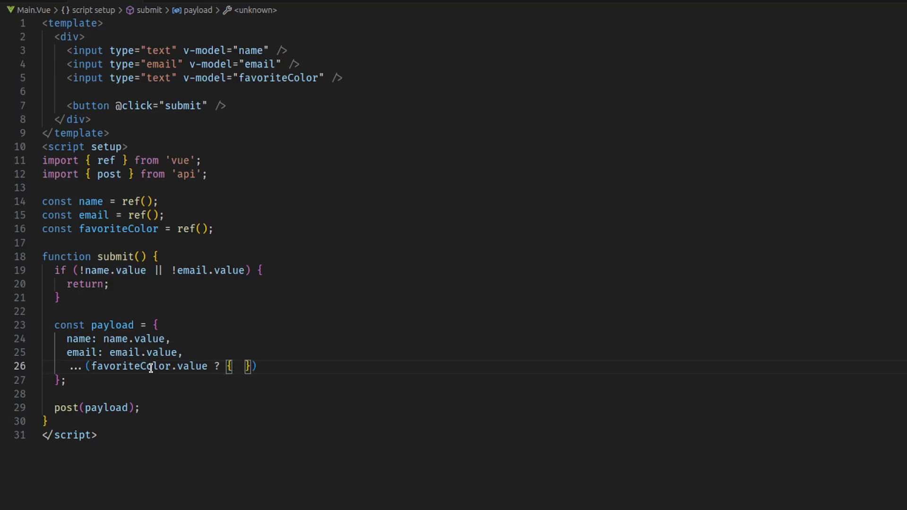
pyautogui.write('favoriteColor: favoriteColor.c')
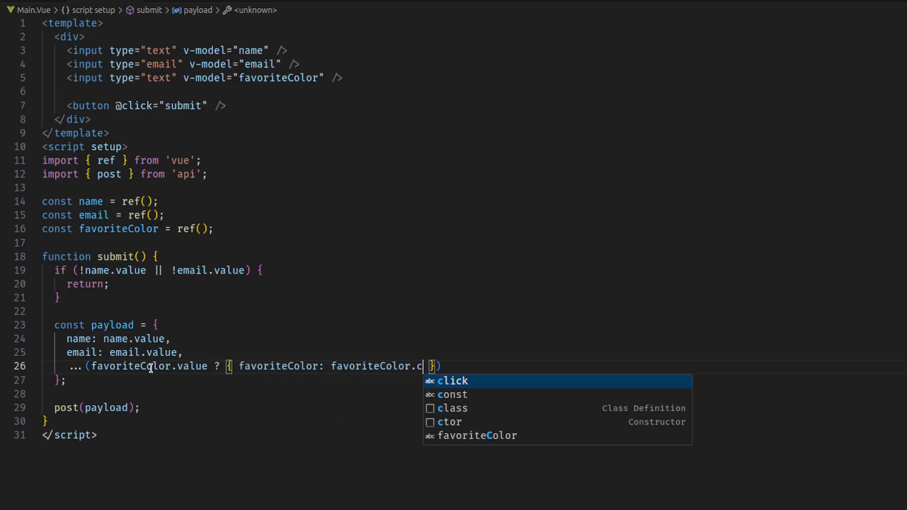
pyautogui.write('value')
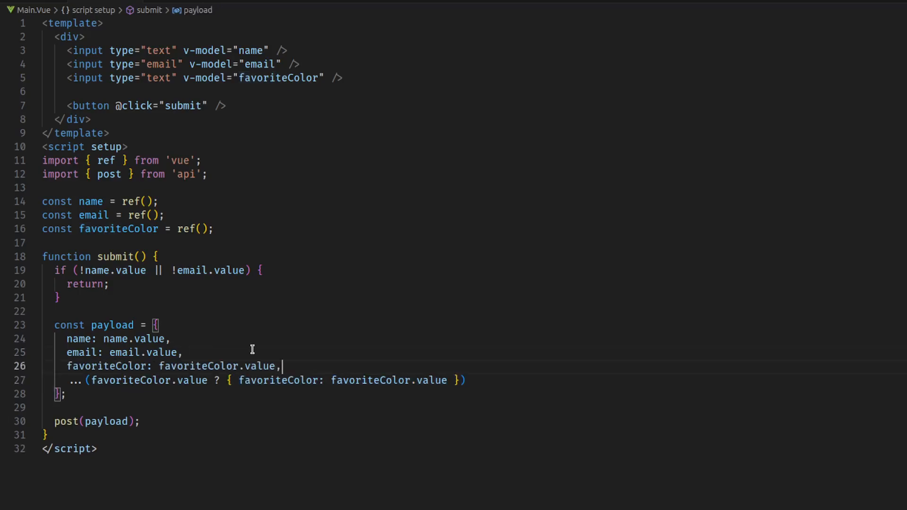
# Drop the plain favoriteColor line and finish the ternary spread with a : {} fallback.
pyautogui.write('z')
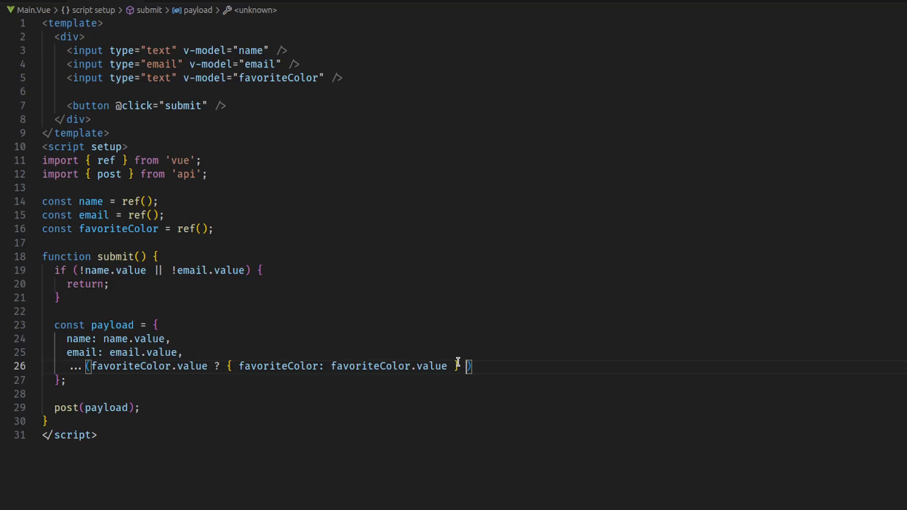
pyautogui.write(': {}')
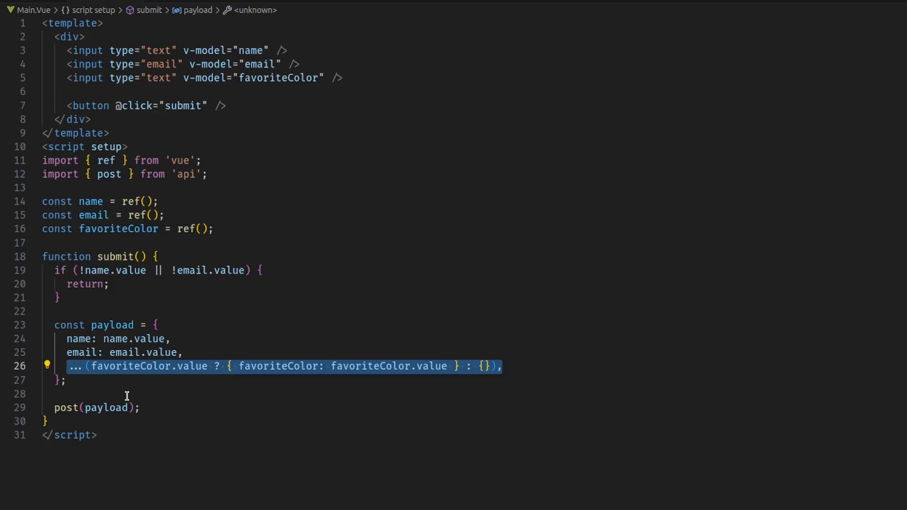
# Spread opt(favoriteColor) in payload and declare a new function opt(r).
pyautogui.write('opt(')
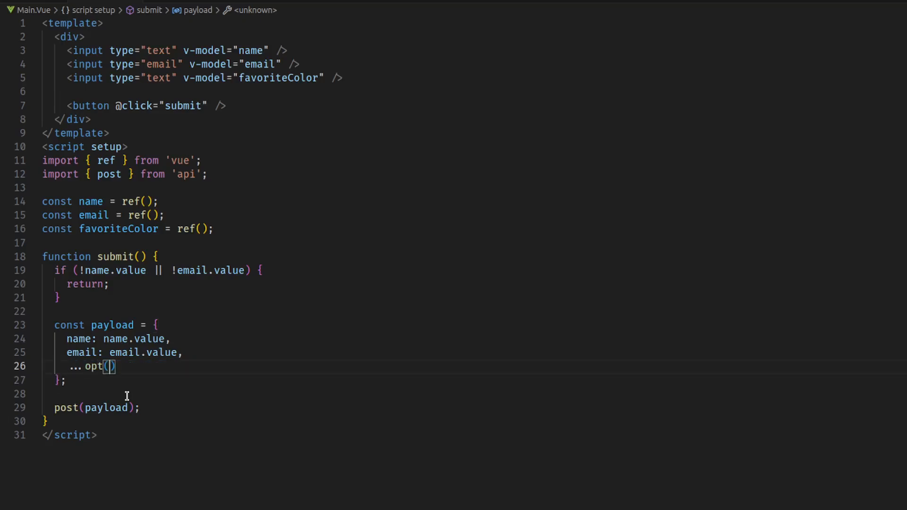
pyautogui.write('favoriteColor')
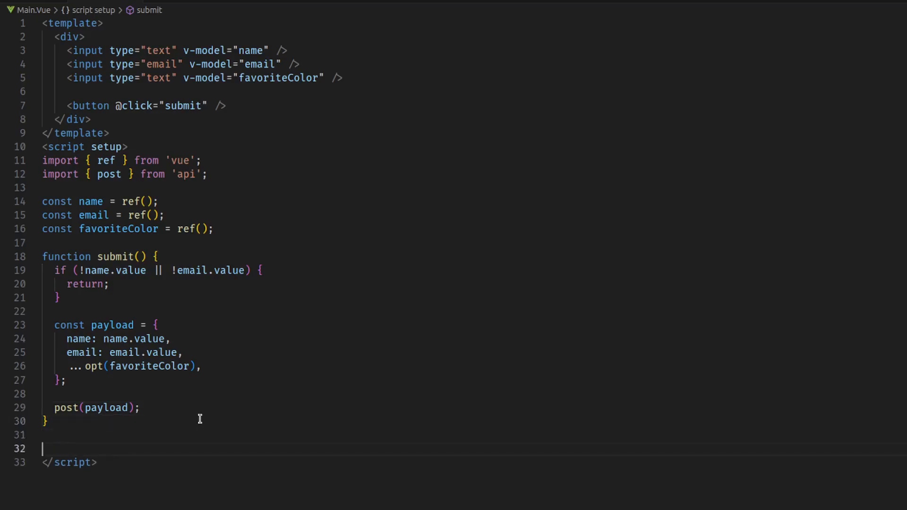
pyautogui.write('function opt(var) {')
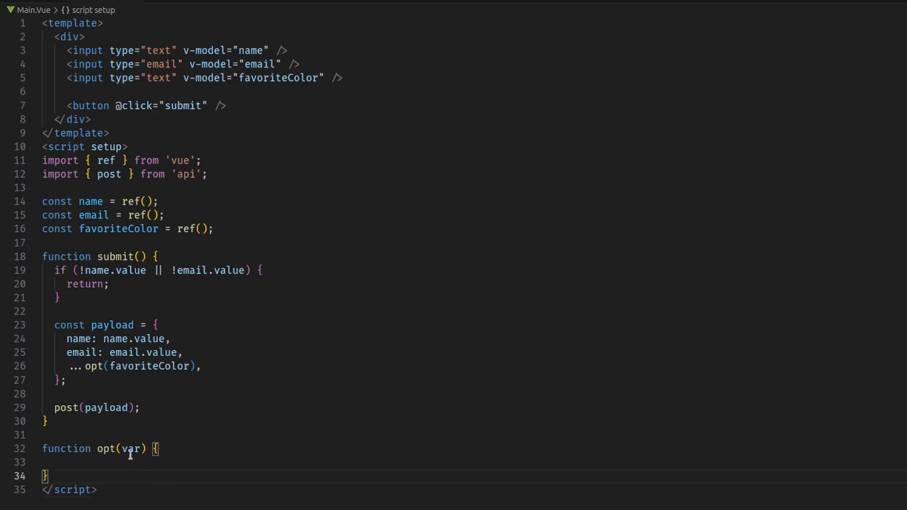
pyautogui.write('r')
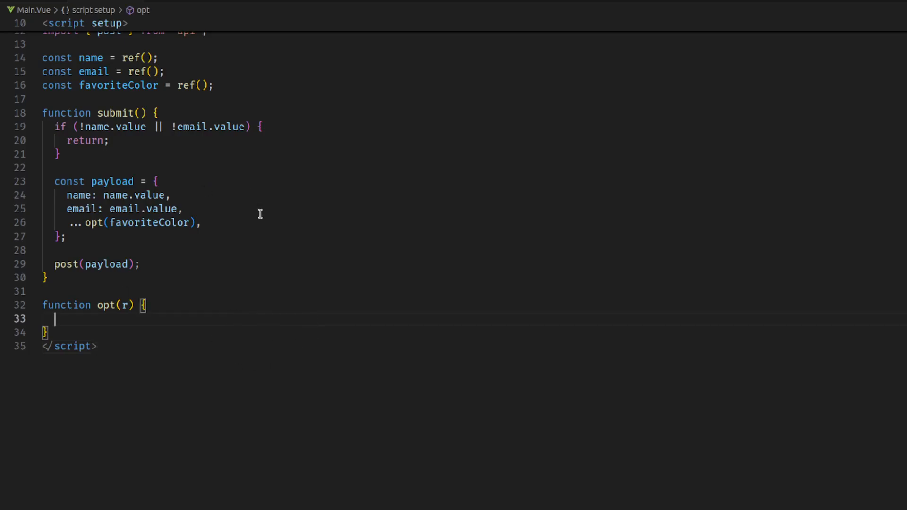
pyautogui.moveTo(154, 329)
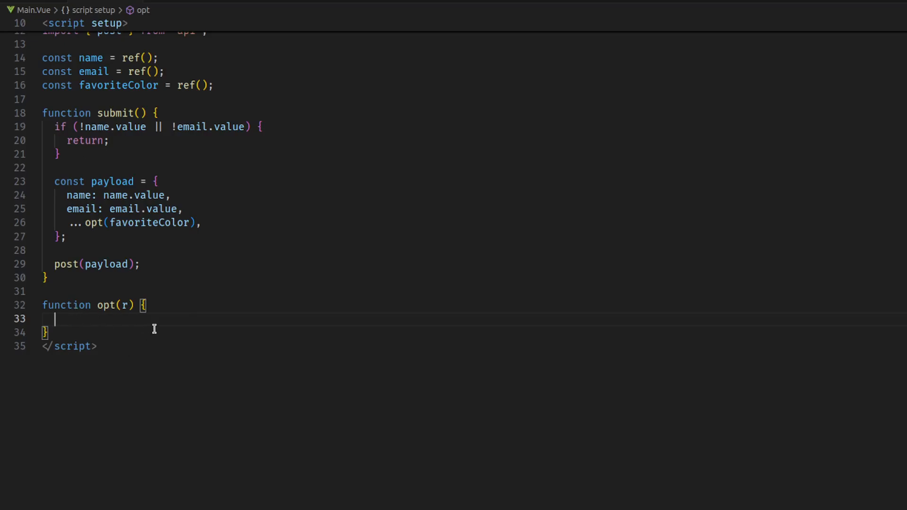
# Inside opt, return { r: r.value } only when the value is set.
pyautogui.write('if (')
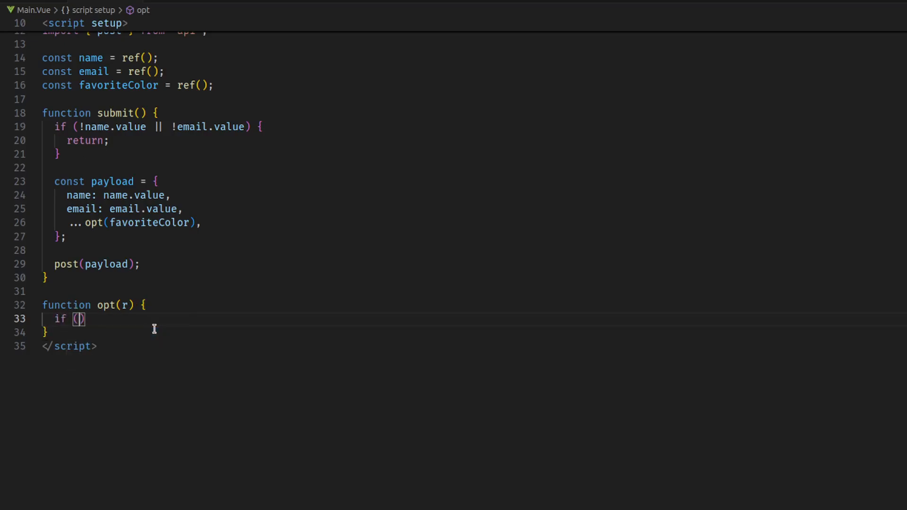
pyautogui.write('favoriteColor.value')
pyautogui.write('favoriteColor: favo')
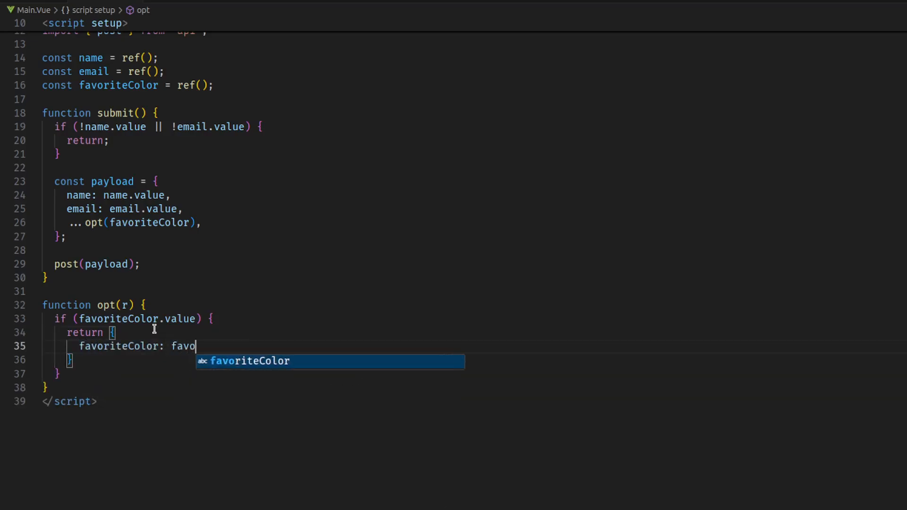
pyautogui.press('Tab')
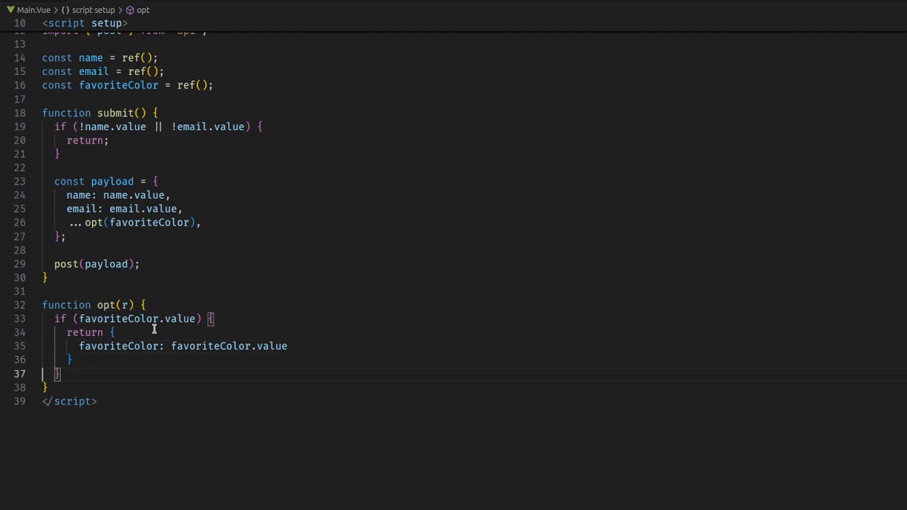
pyautogui.write(';')
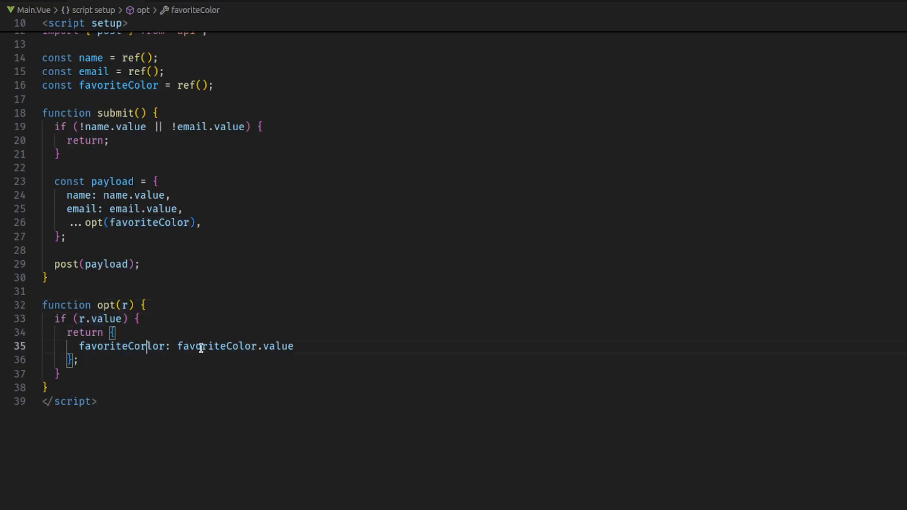
pyautogui.write('r: r.value')
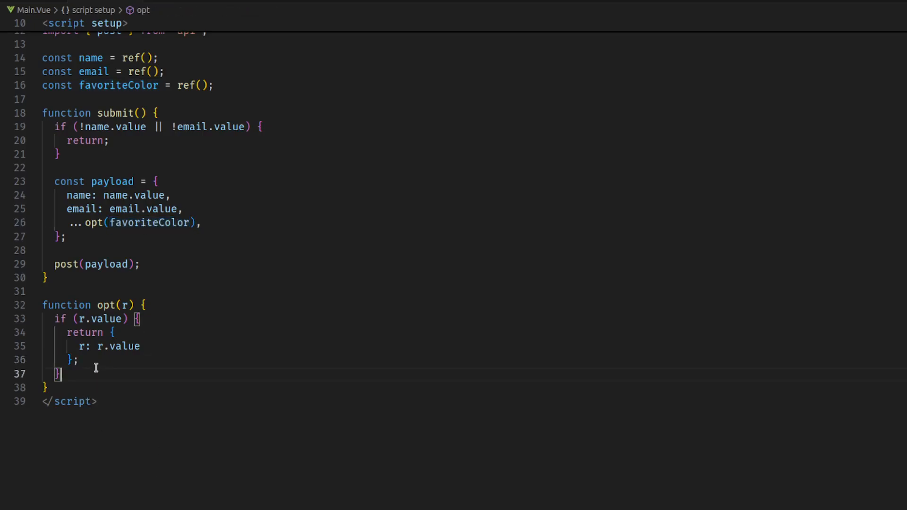
# Add a return {} fallback to opt and start reworking the returned r key.
pyautogui.write('reutrn')
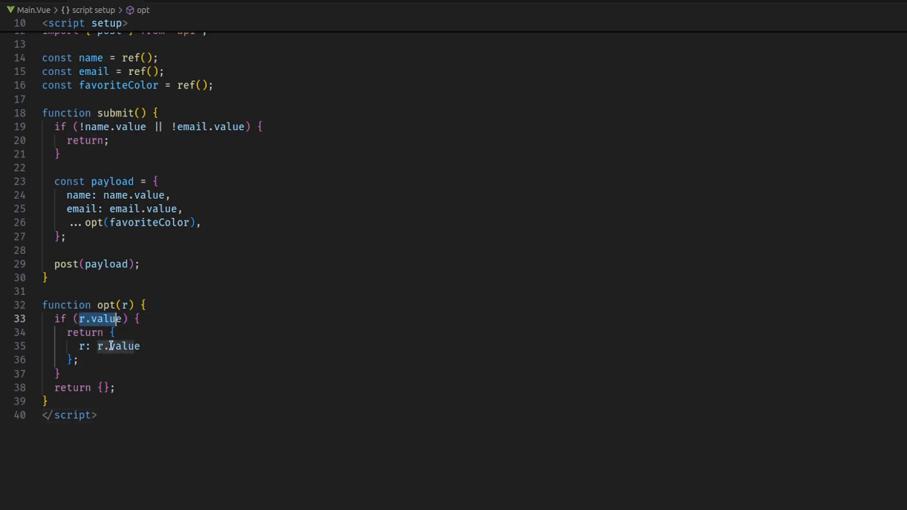
pyautogui.moveTo(110, 332); pyautogui.dragTo(78, 359)
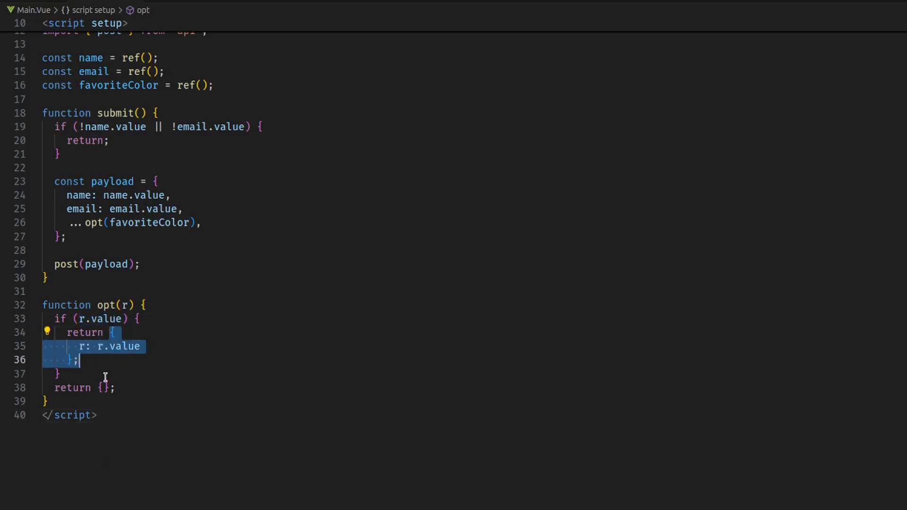
pyautogui.click(116, 387)
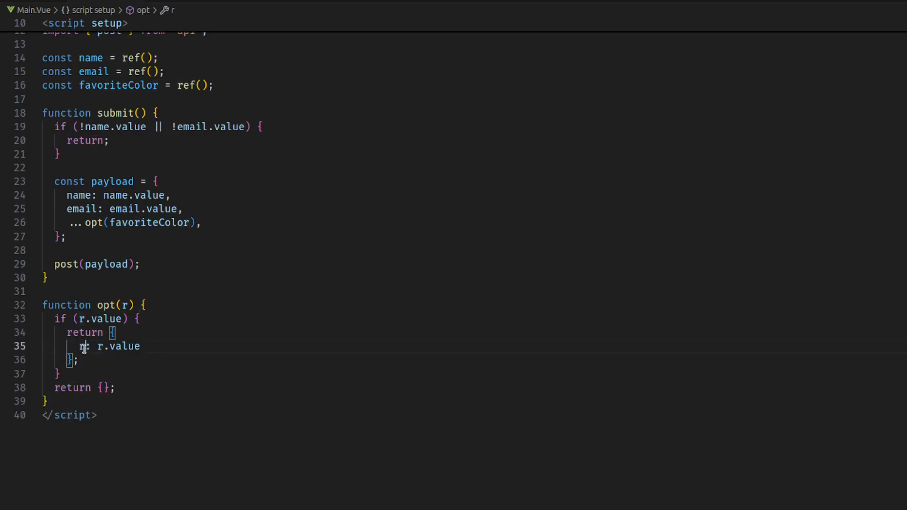
pyautogui.doubleClick(148, 222)
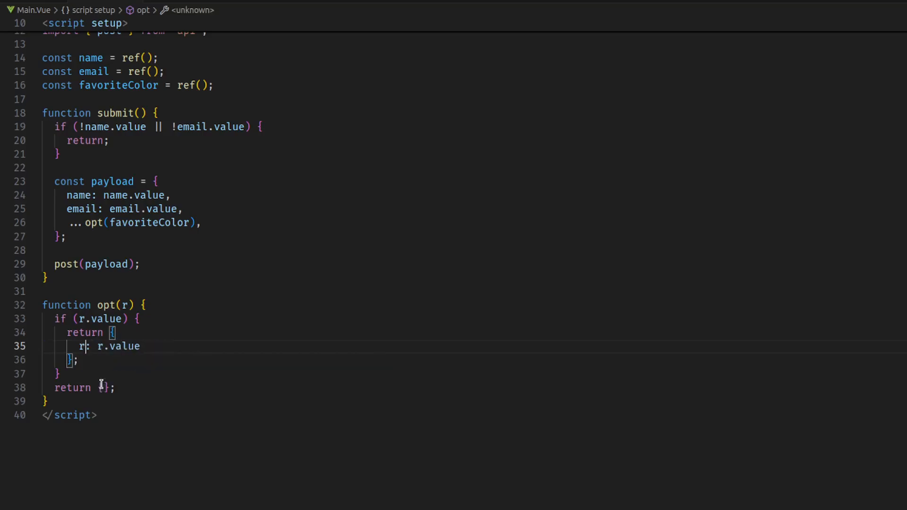
pyautogui.write('Reflect(')
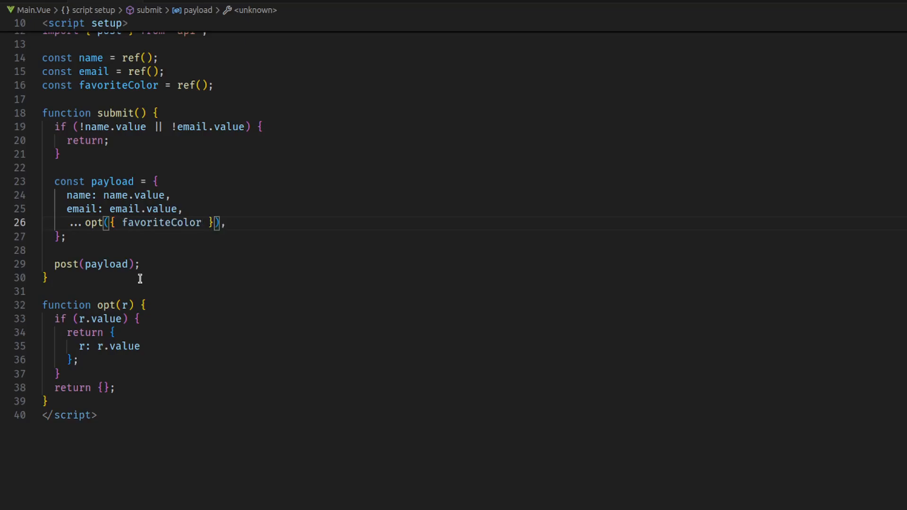
pyautogui.doubleClick(161, 223)
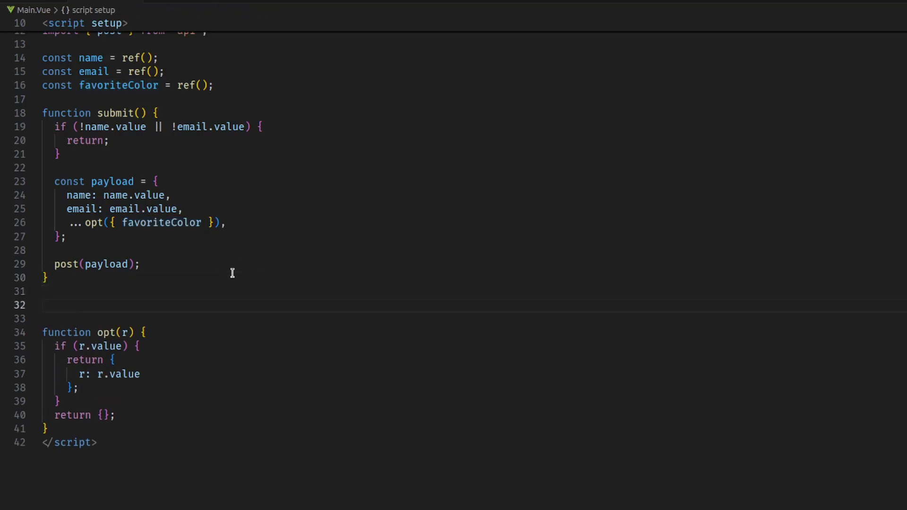
pyautogui.write('{ k }')
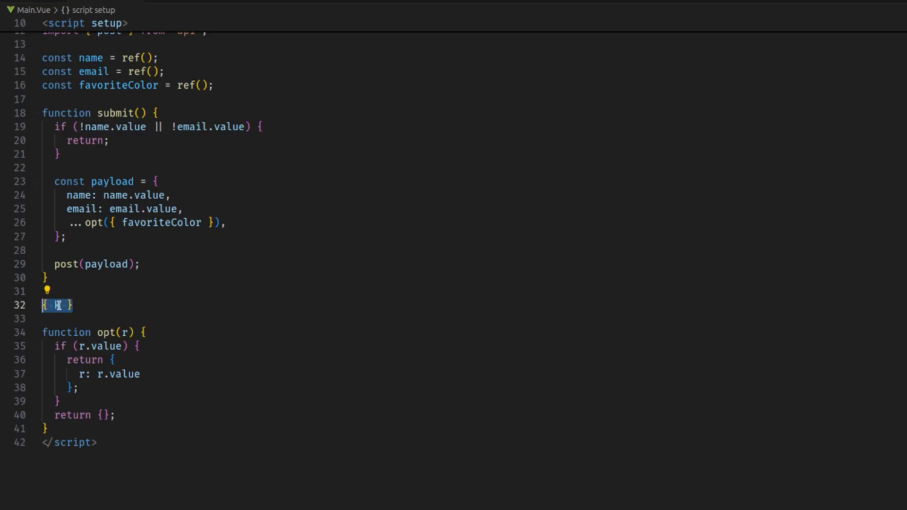
pyautogui.write('k:')
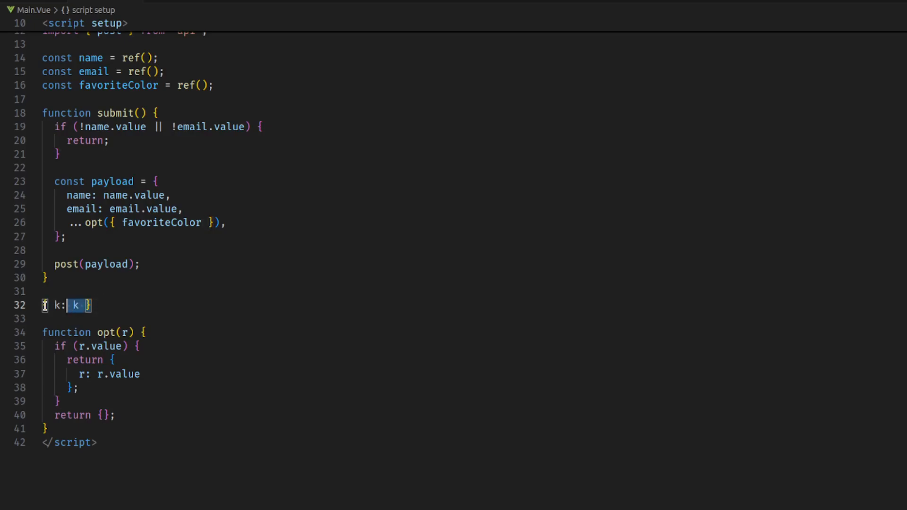
pyautogui.press('Enter')
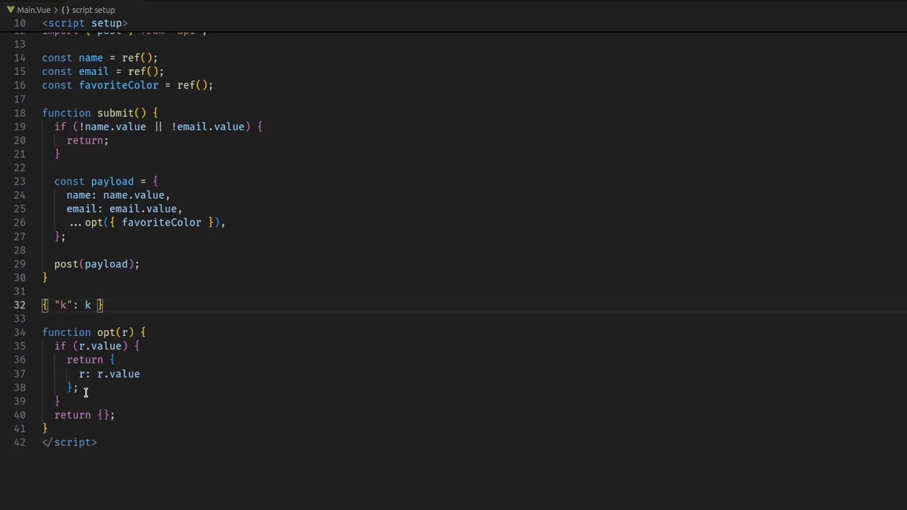
pyautogui.doubleClick(60, 304)
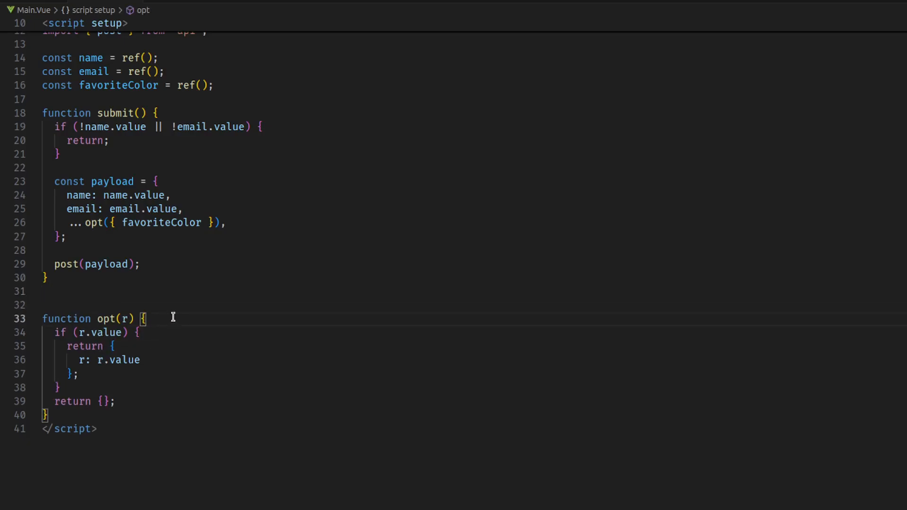
# Begin opt with Object.keys(r)[0], then select it for rewriting toward Object.entries(r).
pyautogui.write('Objec')
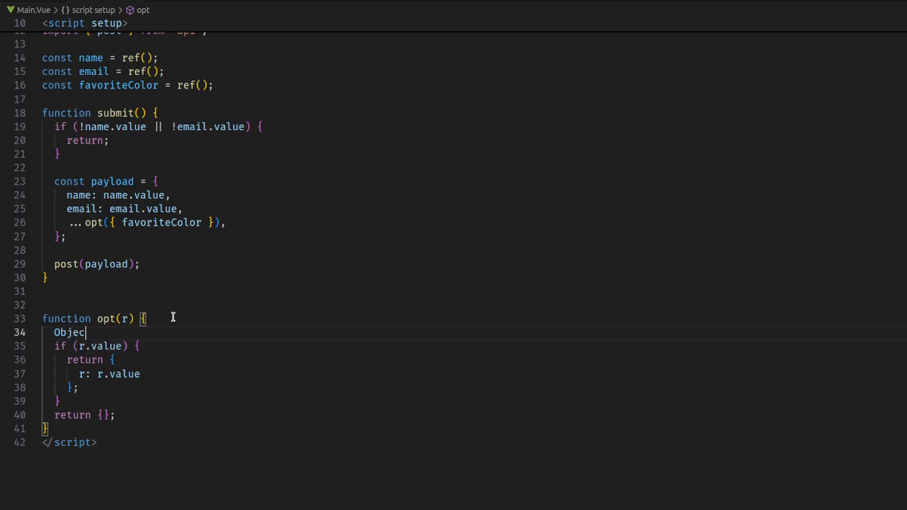
pyautogui.write('.keys(r)')
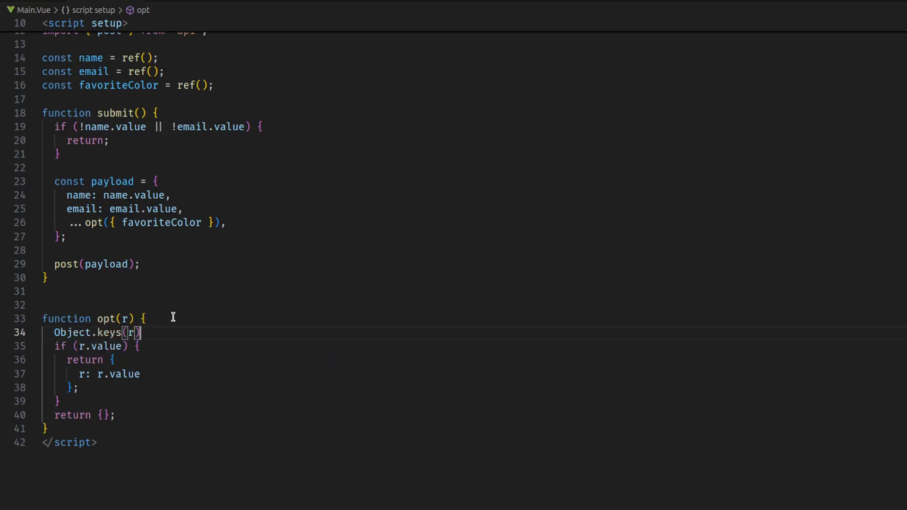
pyautogui.moveTo(110, 269)
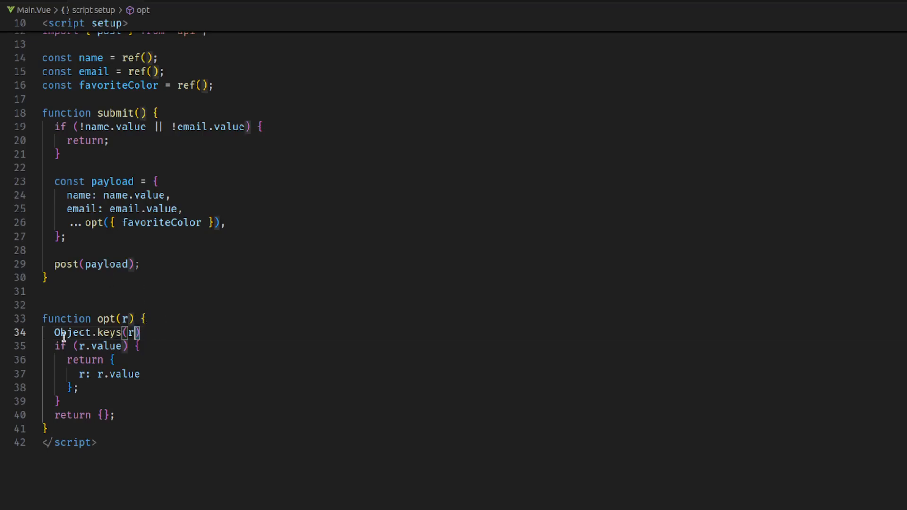
pyautogui.write('const name =')
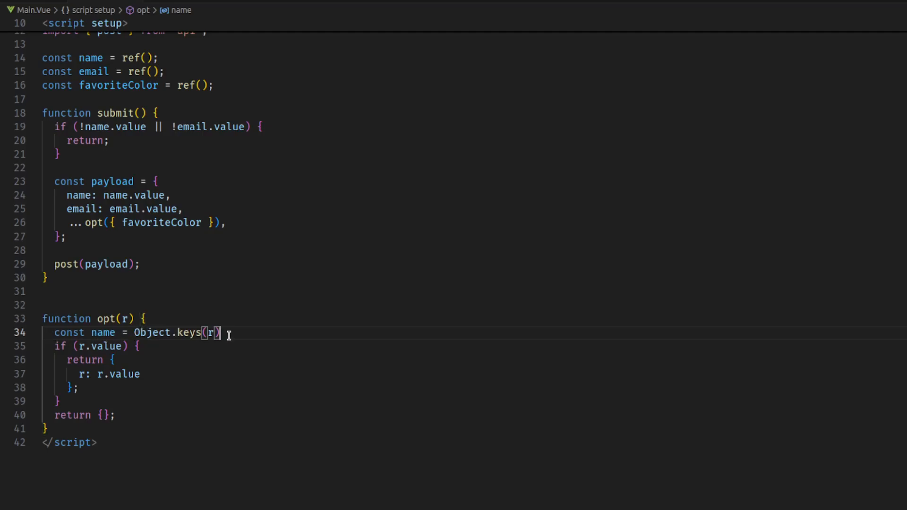
pyautogui.write('[0]')
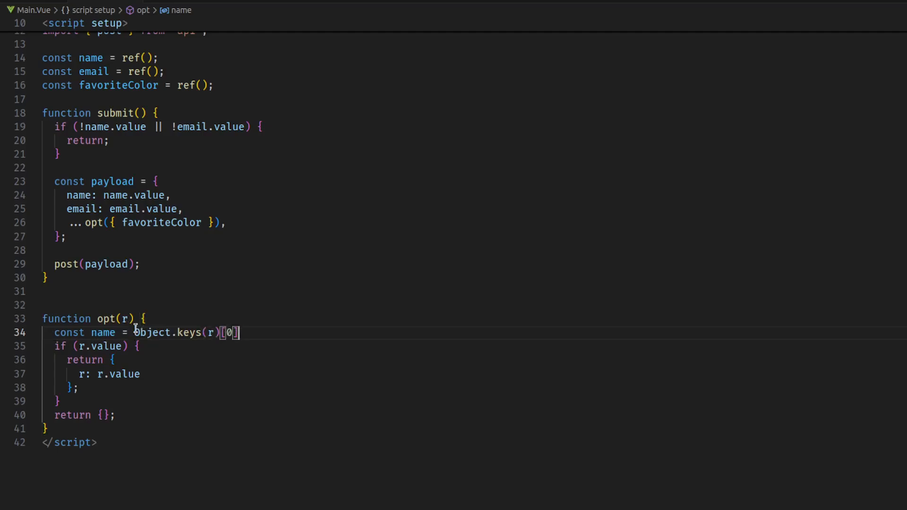
pyautogui.doubleClick(161, 222)
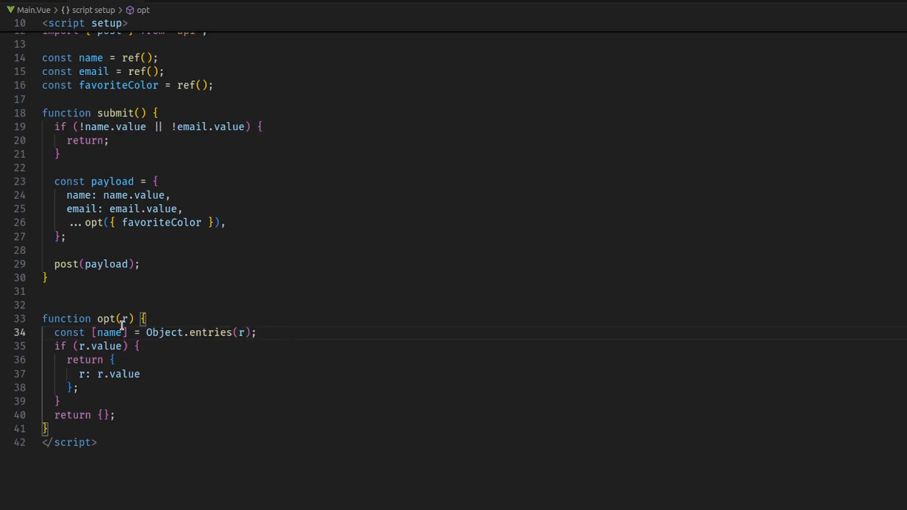
# Destructure [[name, value]] from Object.entries(r) and move to the condition to use value.
pyautogui.doubleClick(159, 223)
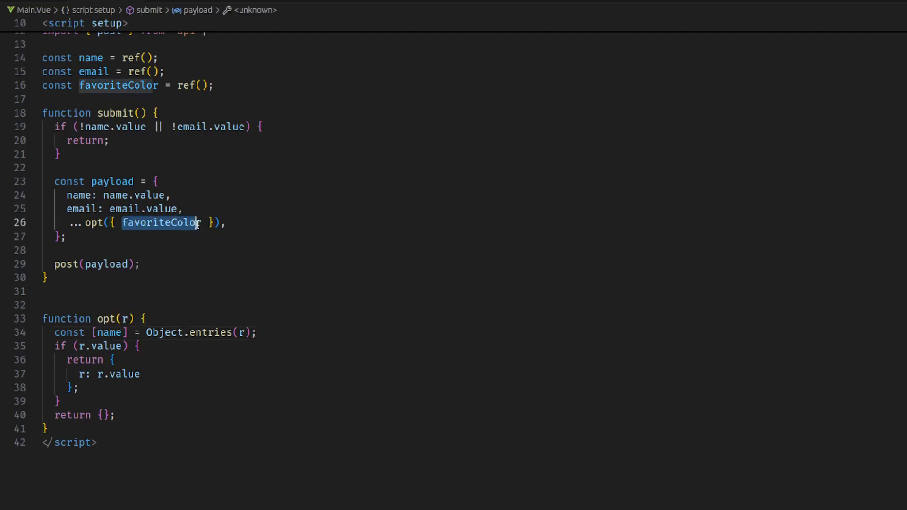
pyautogui.click(98, 332)
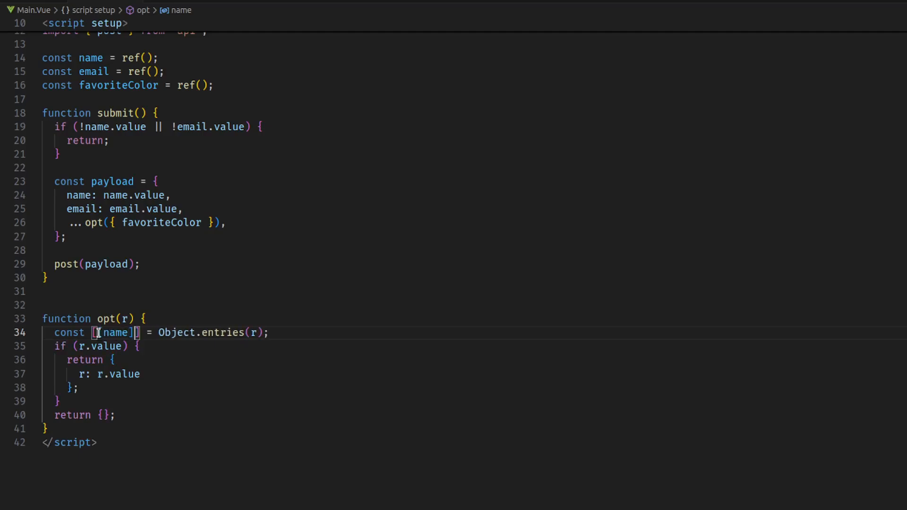
pyautogui.write(', value')
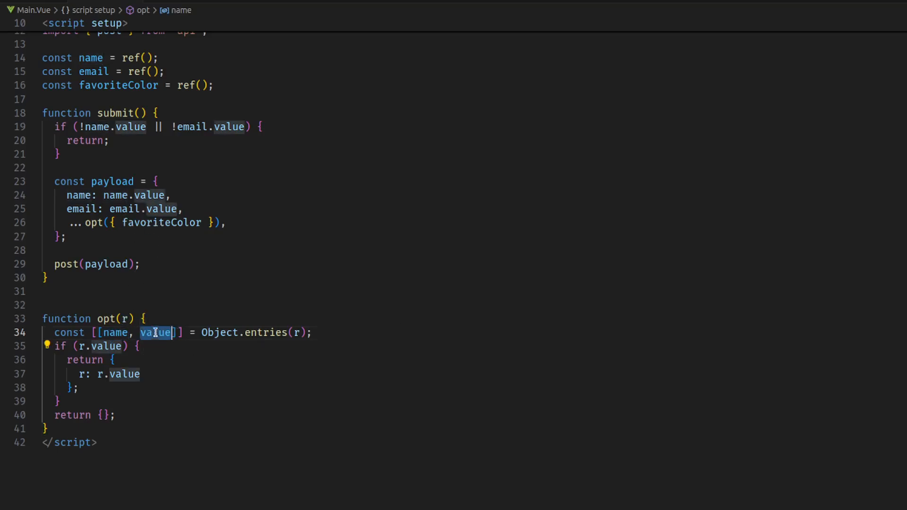
pyautogui.click(156, 332)
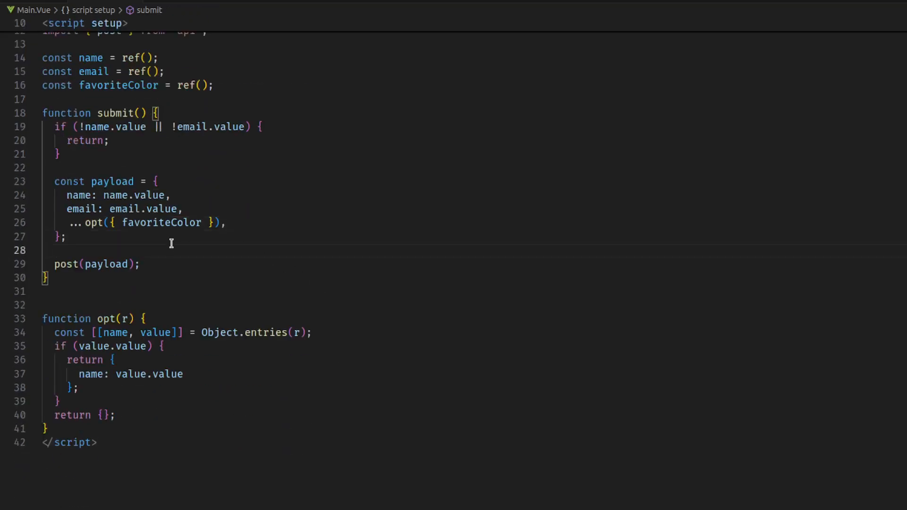
pyautogui.click(224, 223)
pyautogui.write(', ')
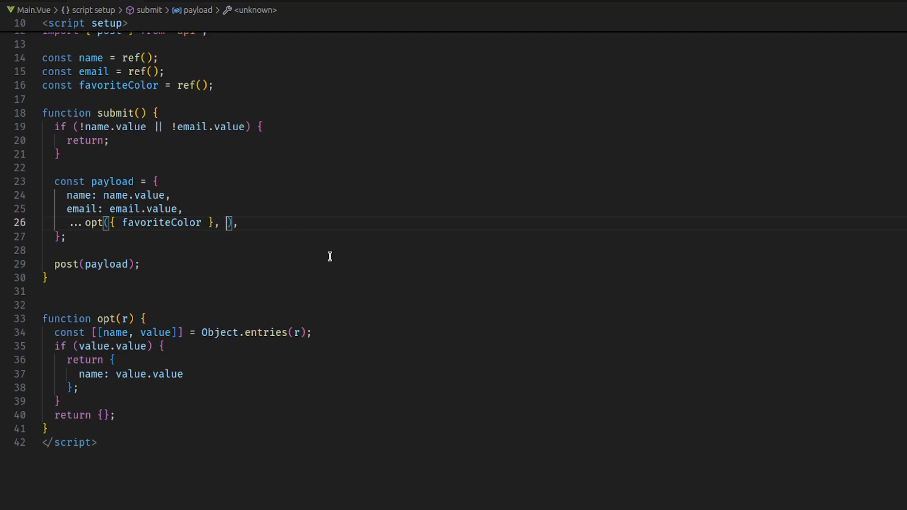
pyautogui.write('t')
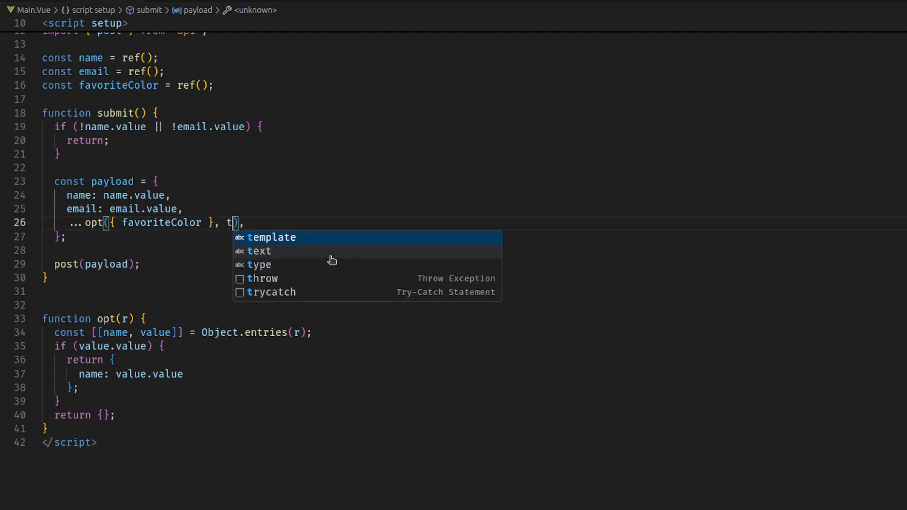
pyautogui.press('Escape')
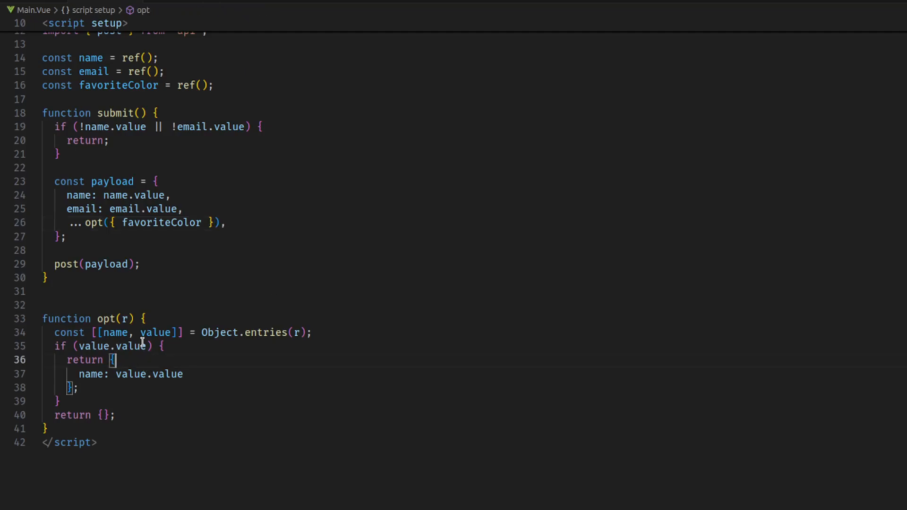
pyautogui.write('== nu')
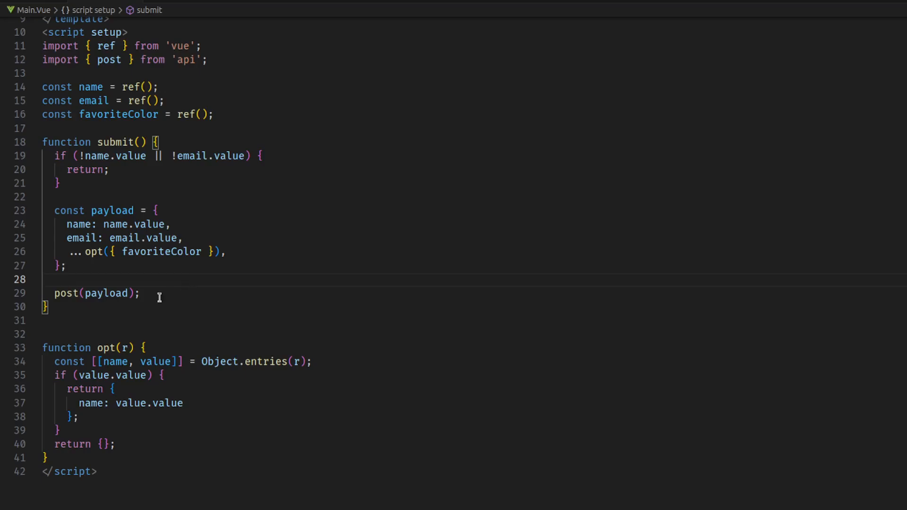
pyautogui.click(99, 265)
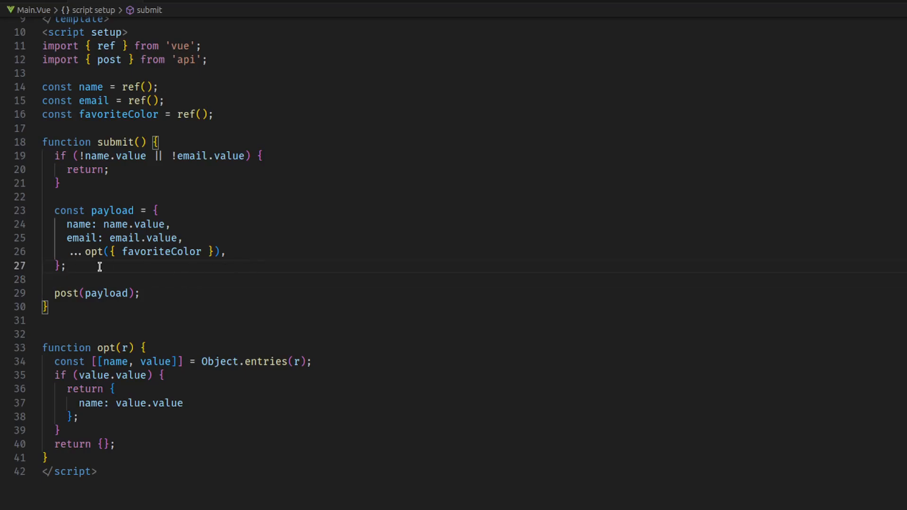